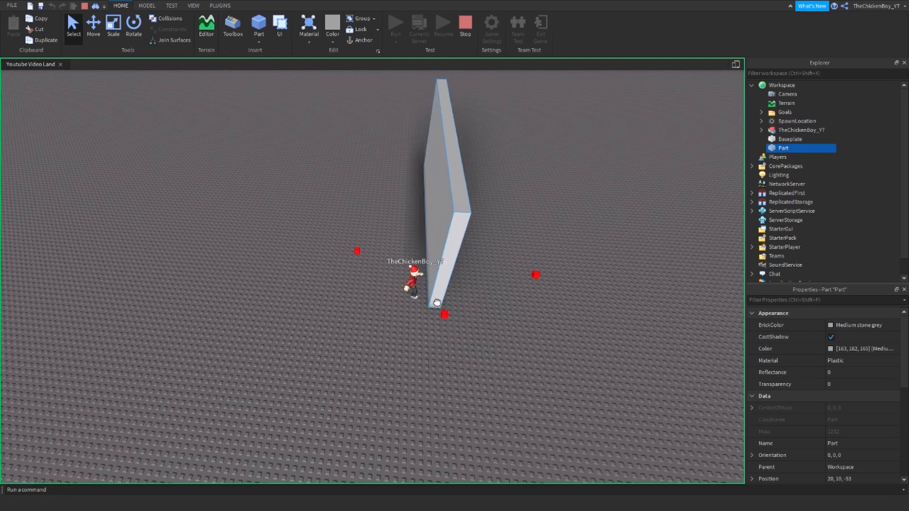
# Move the tall wall Part into the character's path between the red goals during the running test
pyautogui.moveTo(437, 302); pyautogui.dragTo(422, 242)
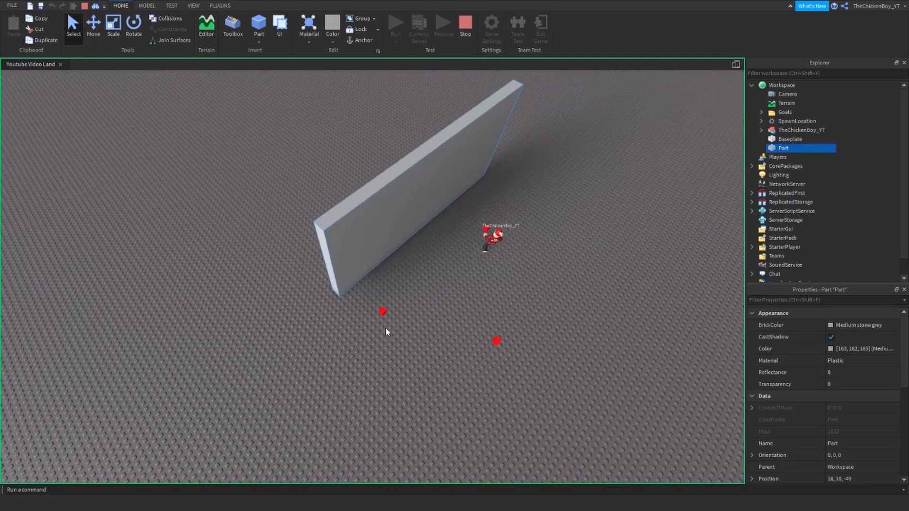
pyautogui.rightClick(387, 324)
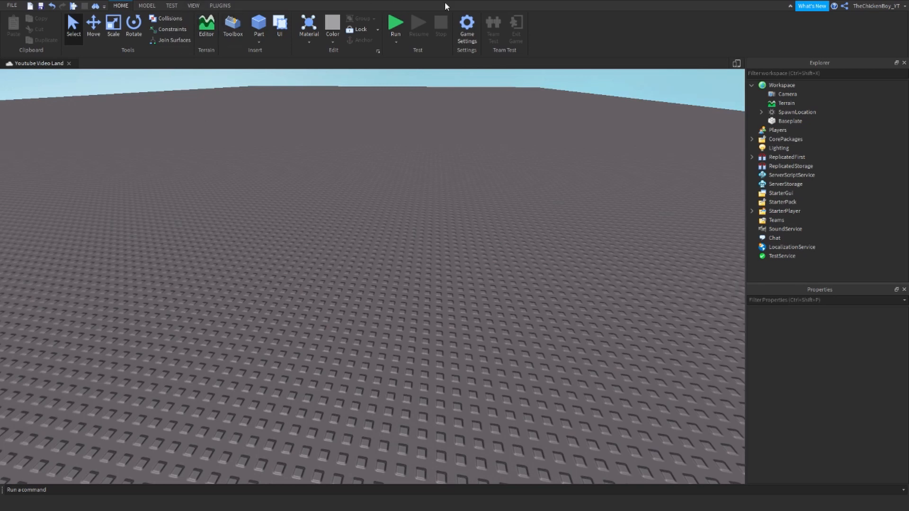
pyautogui.moveTo(452, 44)
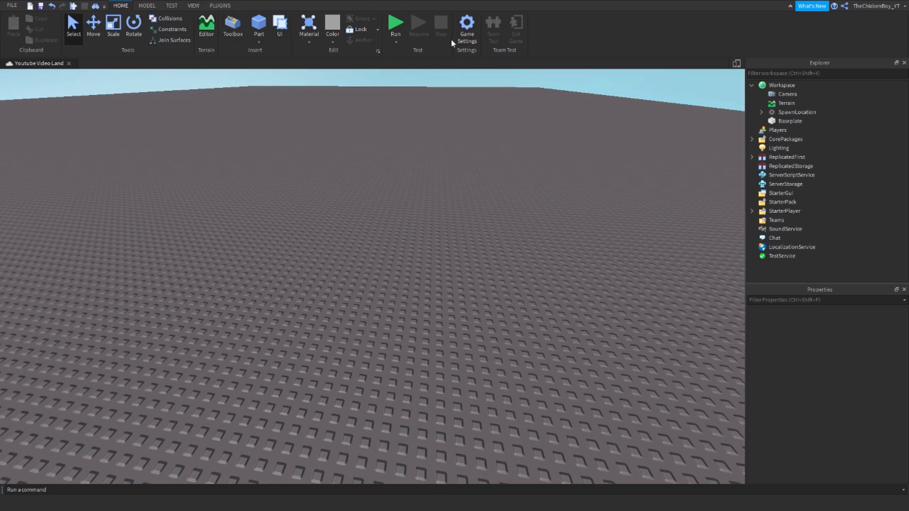
# Open the Load Character plugin from Plugins, then start a Play Here test from the Home tab
pyautogui.click(220, 6)
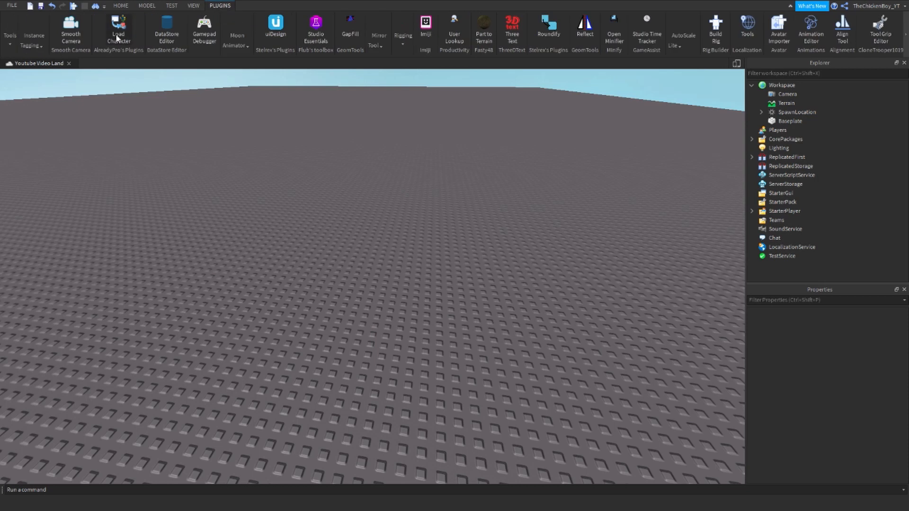
pyautogui.click(119, 30)
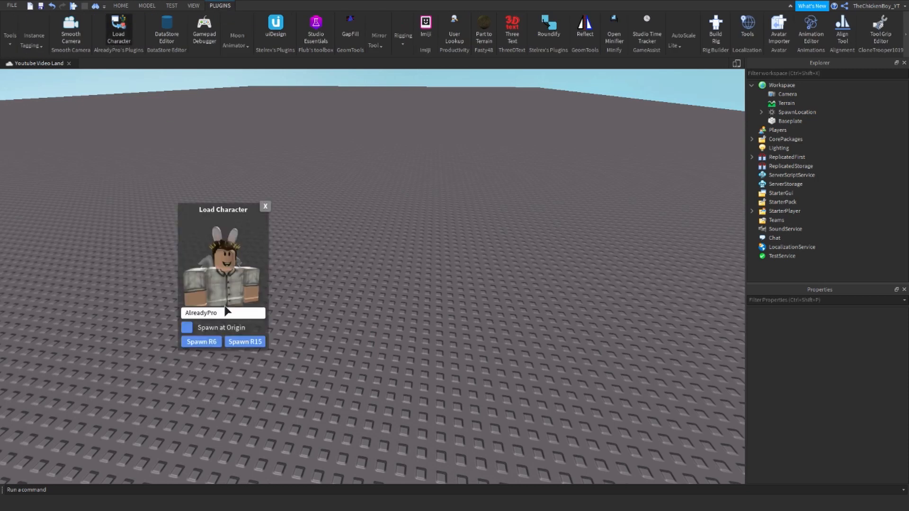
pyautogui.click(120, 5)
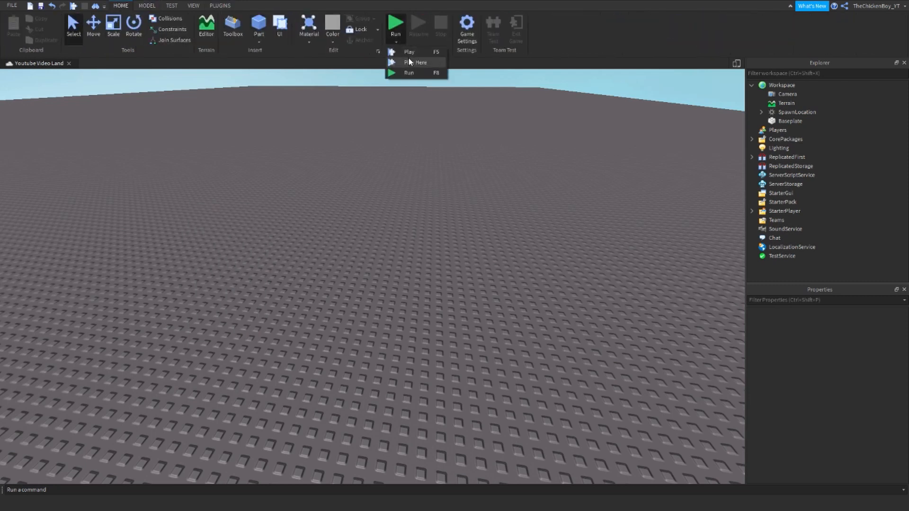
pyautogui.click(415, 62)
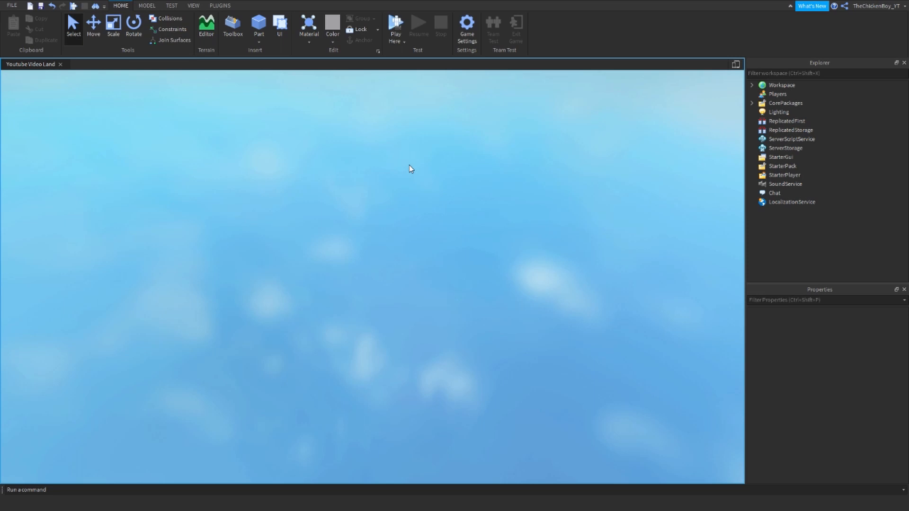
# Copy the player's R15 character during the test, stop it, and paste the character into Workspace
pyautogui.click(395, 27)
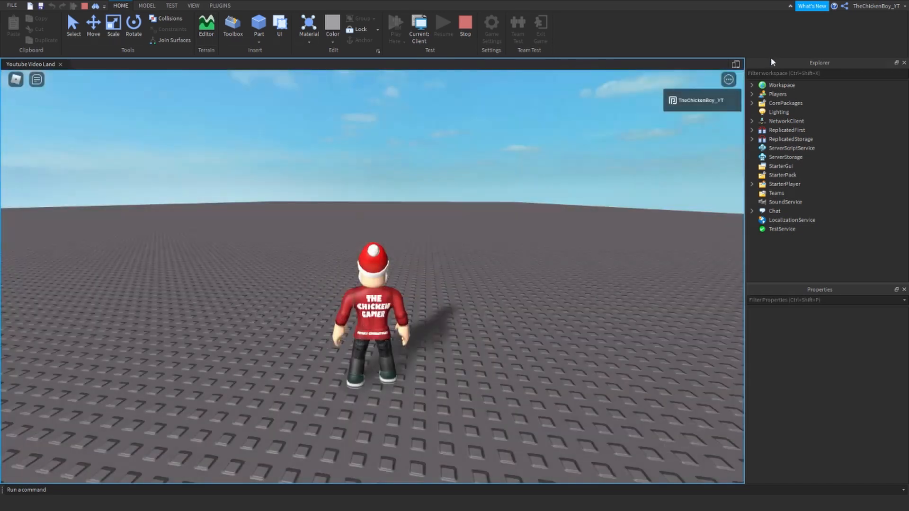
pyautogui.click(752, 85)
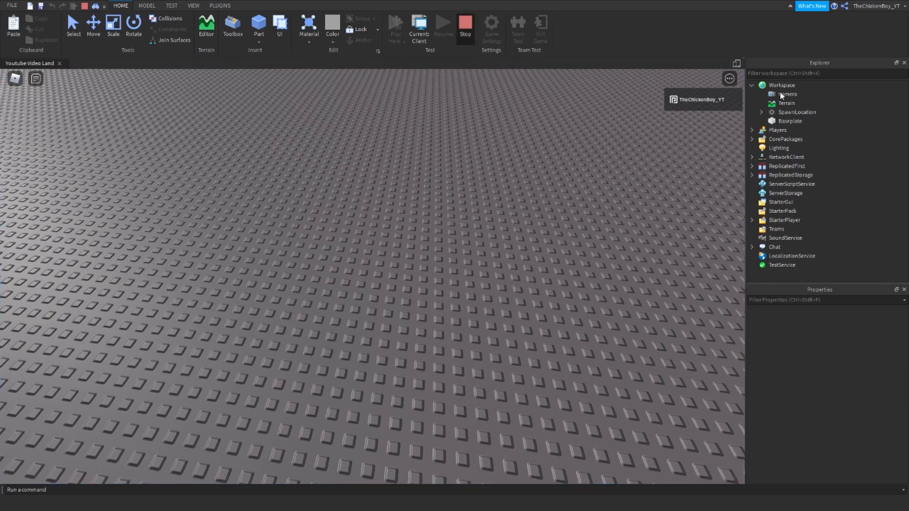
pyautogui.click(781, 85)
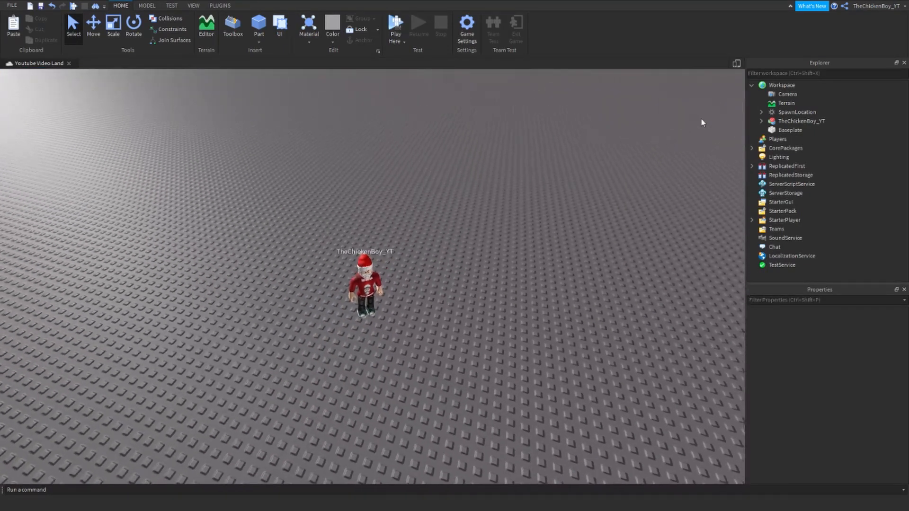
pyautogui.click(761, 121)
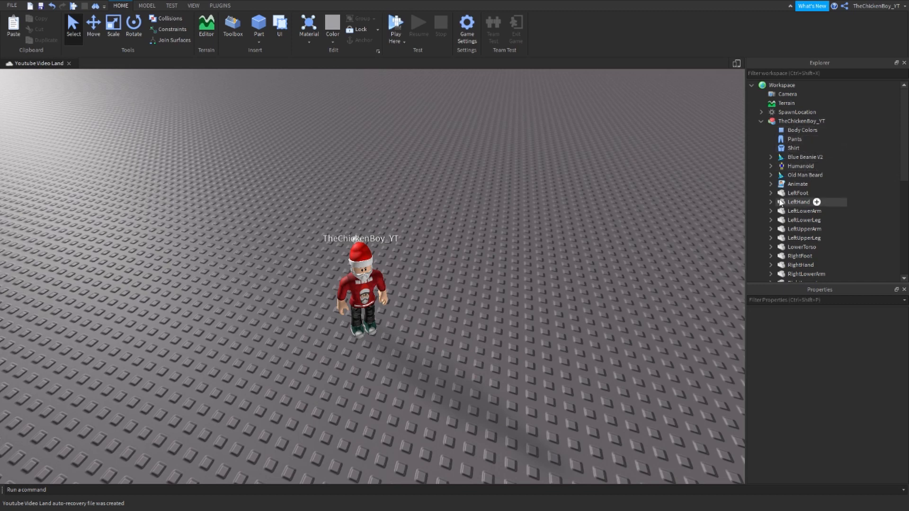
pyautogui.click(771, 184)
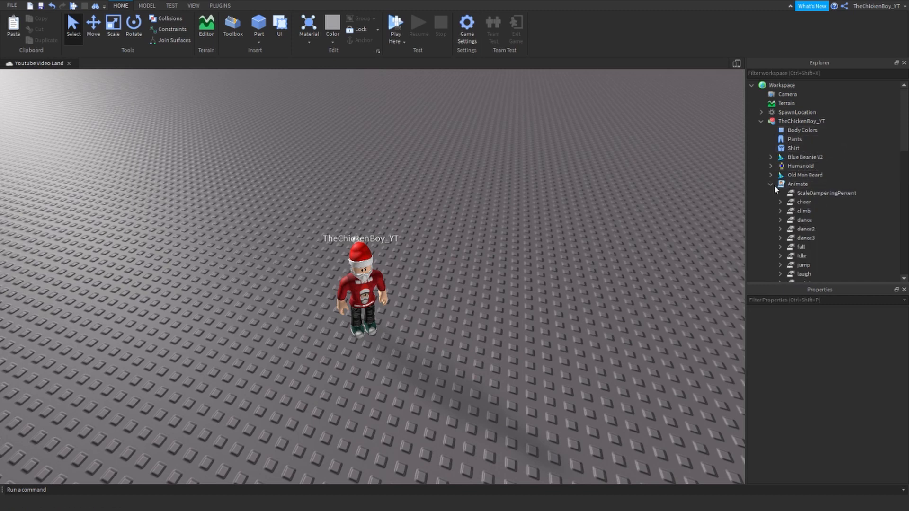
pyautogui.doubleClick(798, 184)
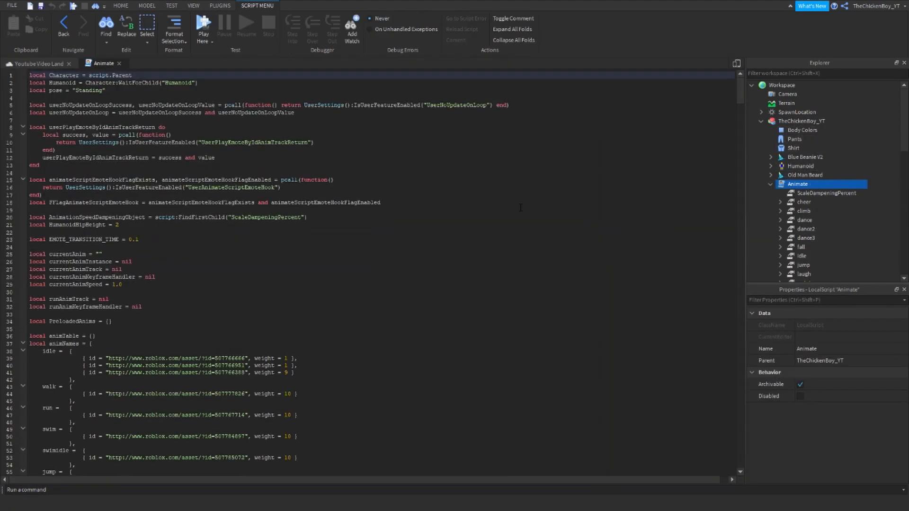
pyautogui.click(120, 6)
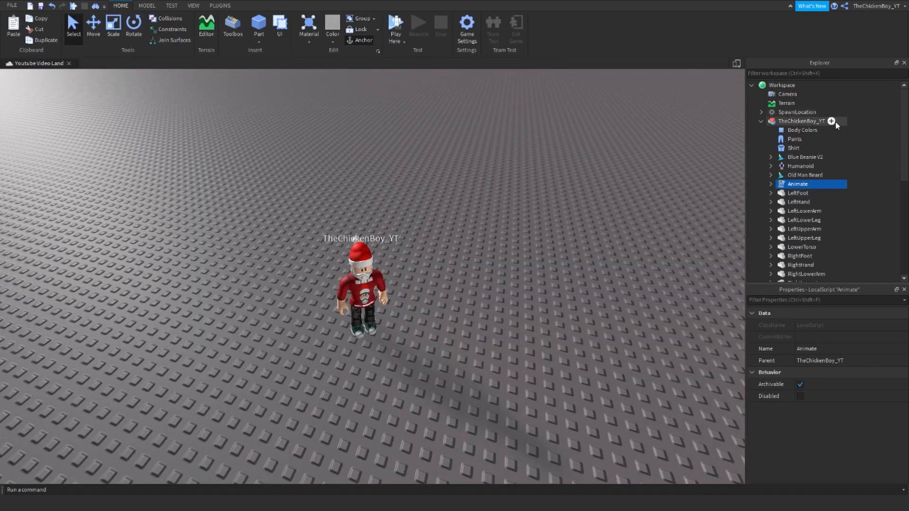
pyautogui.click(831, 121)
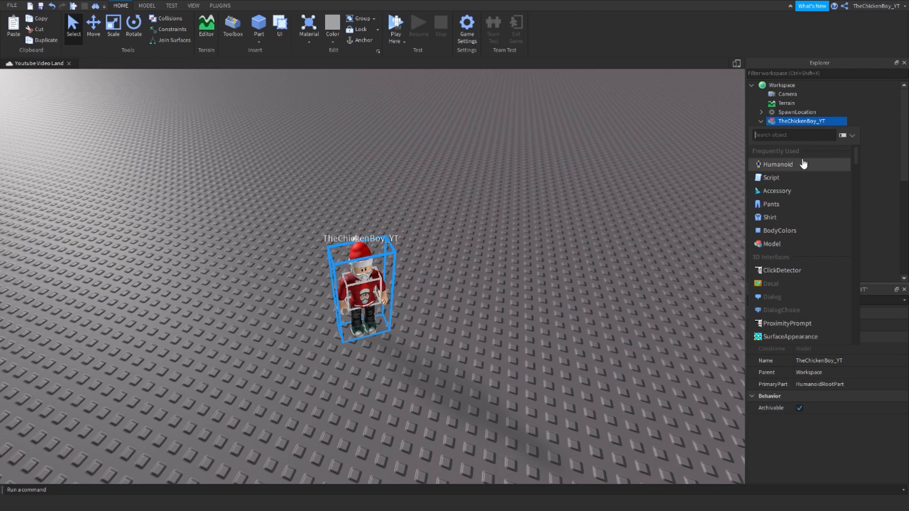
pyautogui.click(771, 178)
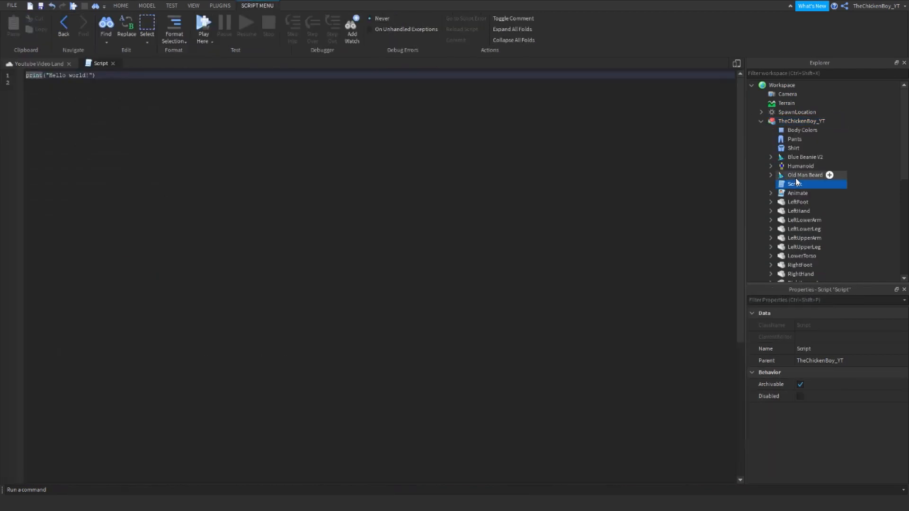
pyautogui.doubleClick(795, 184)
pyautogui.write('Animate')
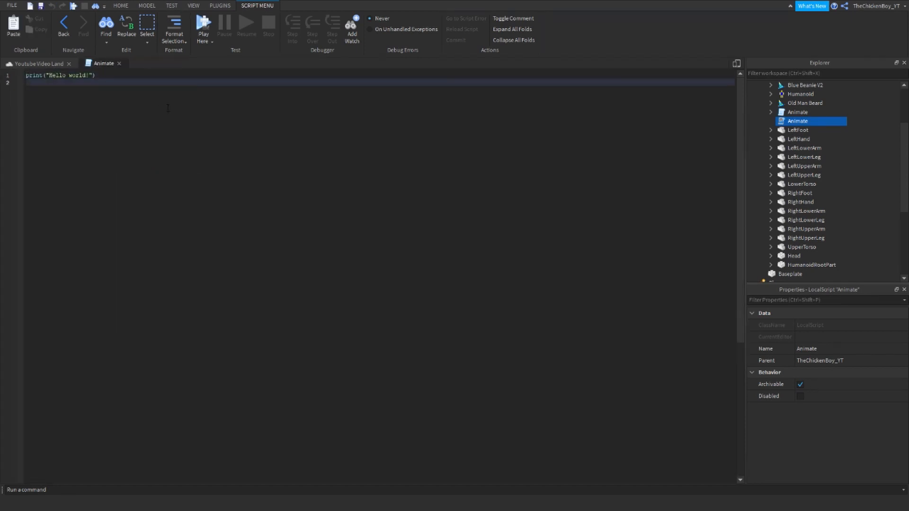
pyautogui.scroll(-3)
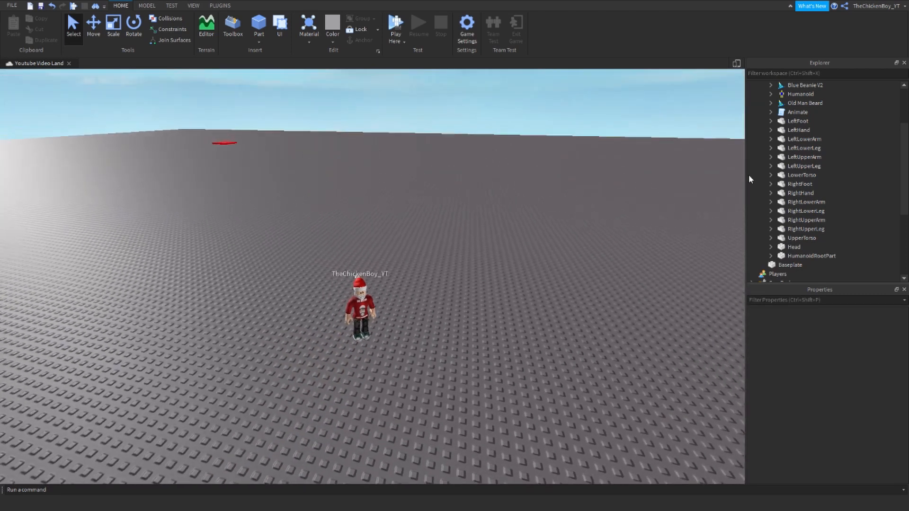
pyautogui.click(801, 167)
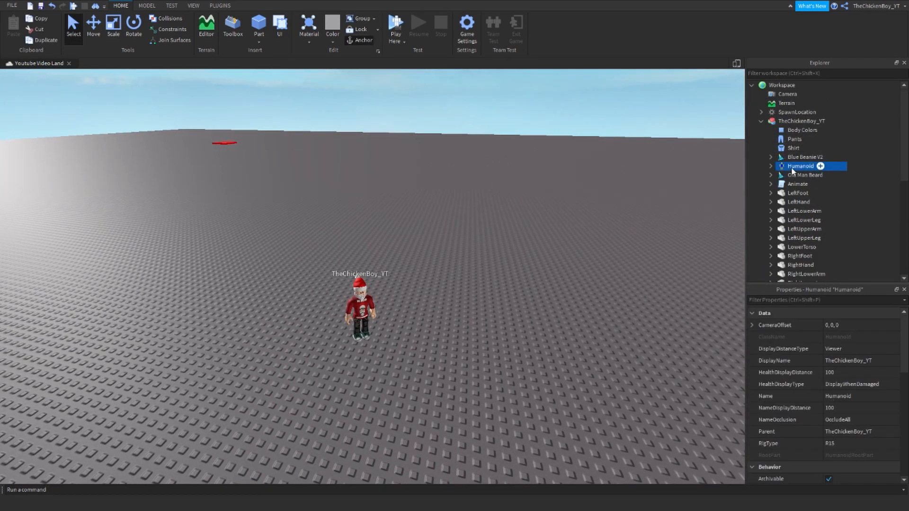
pyautogui.click(803, 120)
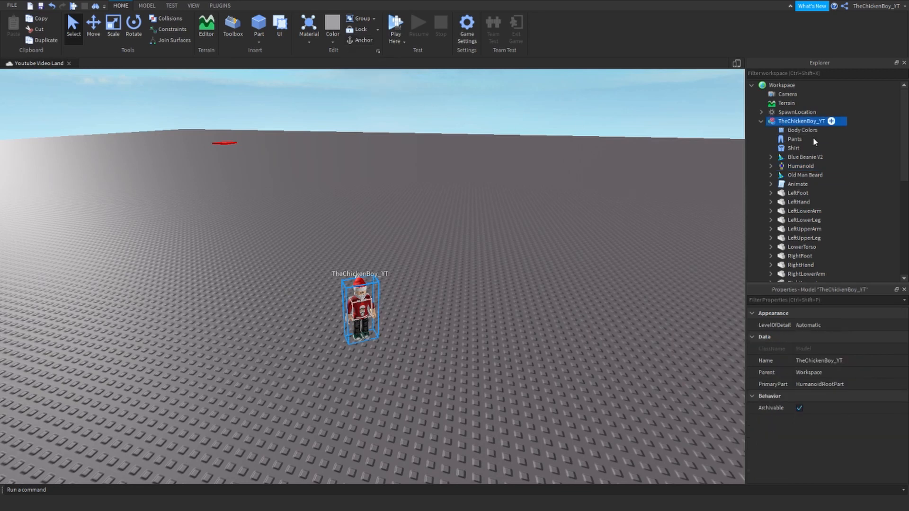
pyautogui.click(800, 166)
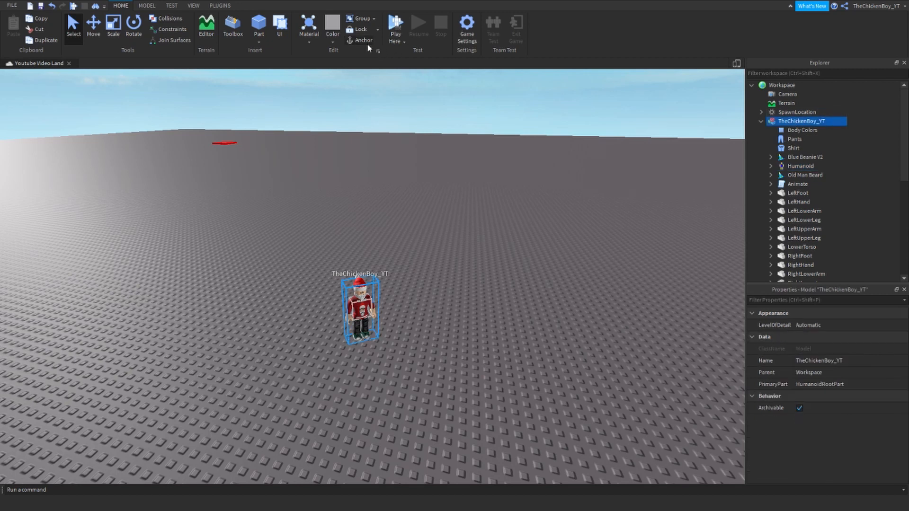
pyautogui.moveTo(631, 138)
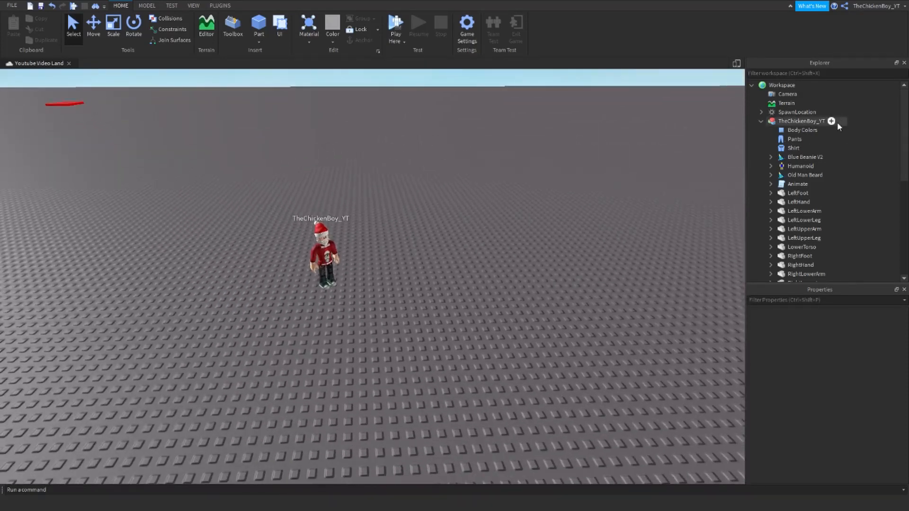
# Add a Pathfind script to the character and rename the inserted part to Goal for duplication
pyautogui.click(831, 121)
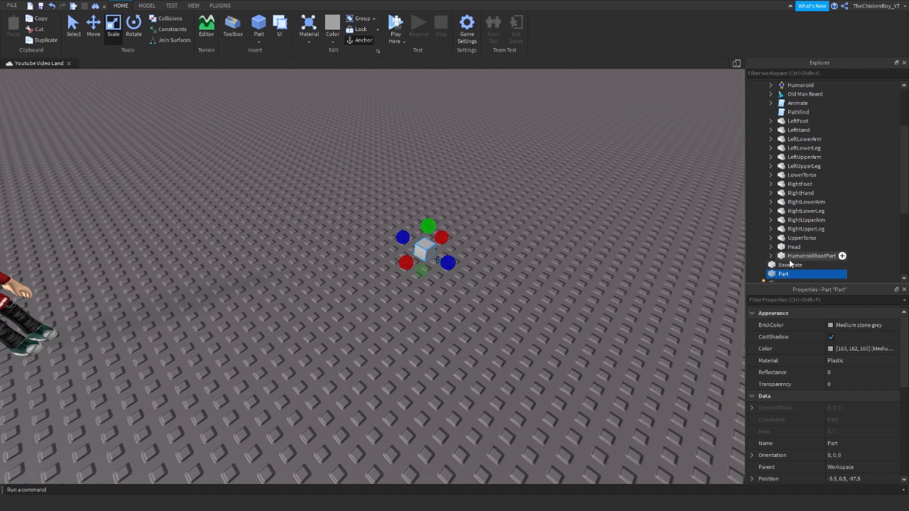
pyautogui.doubleClick(784, 273)
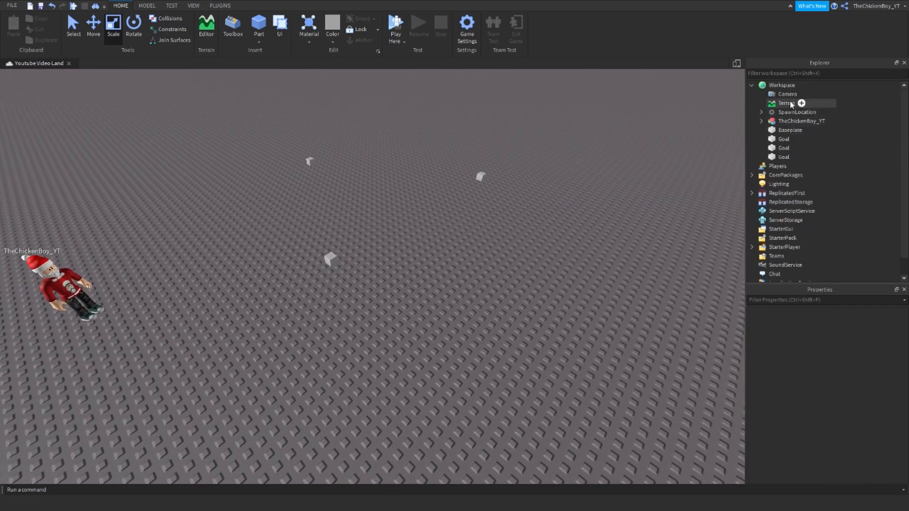
# Add a Folder named Goals to Workspace and move the three Goal parts into it
pyautogui.click(802, 102)
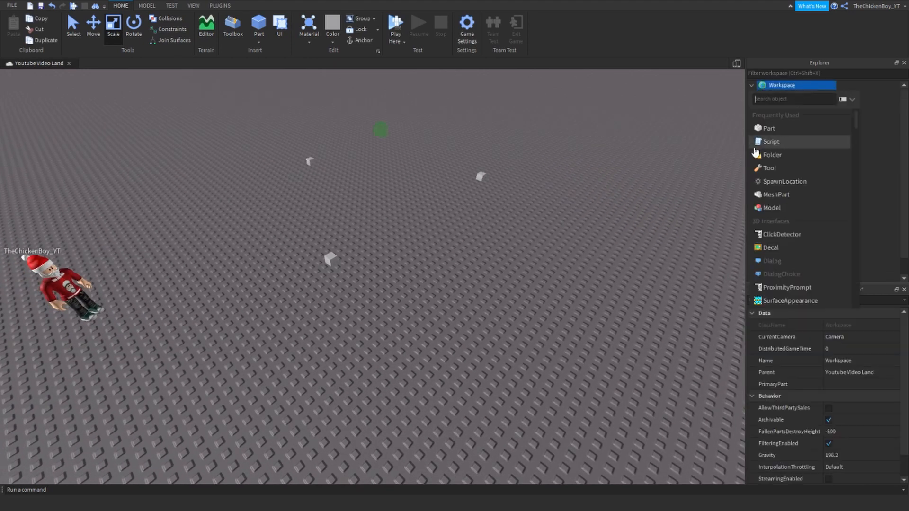
pyautogui.click(772, 154)
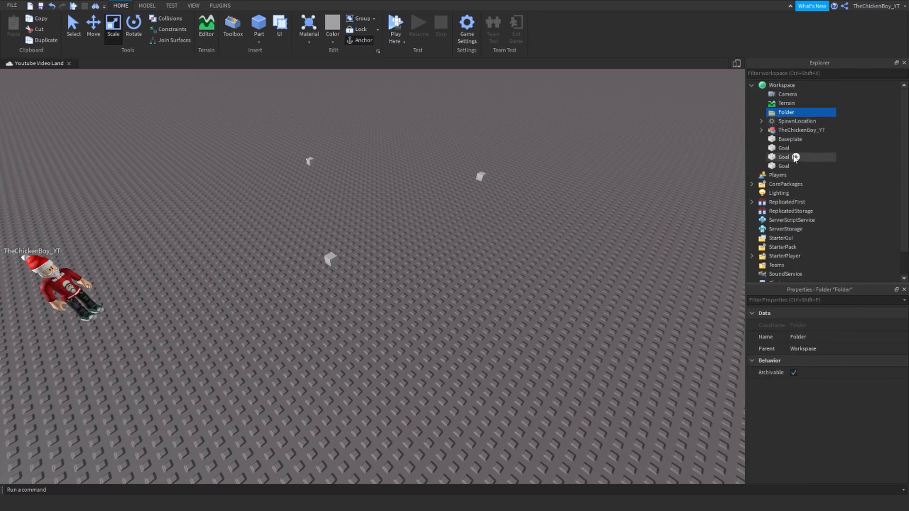
pyautogui.doubleClick(786, 112)
pyautogui.write('Goals')
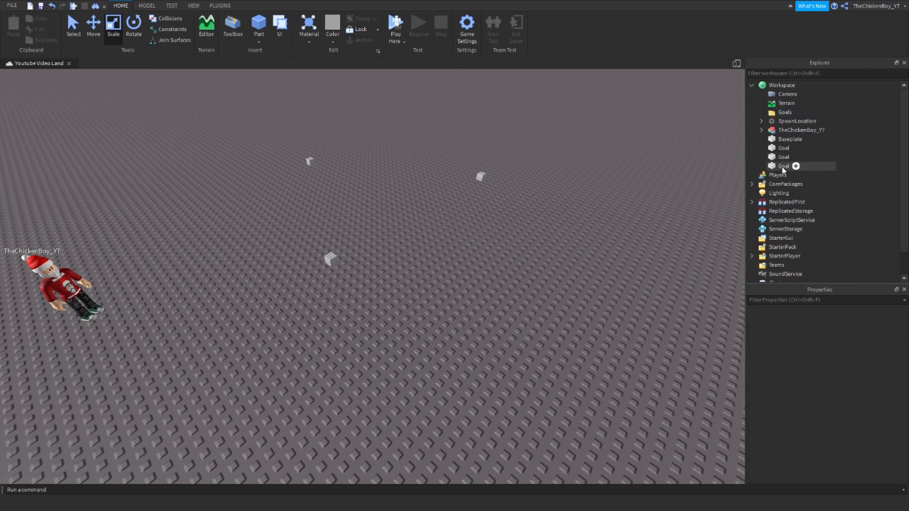
pyautogui.click(784, 166)
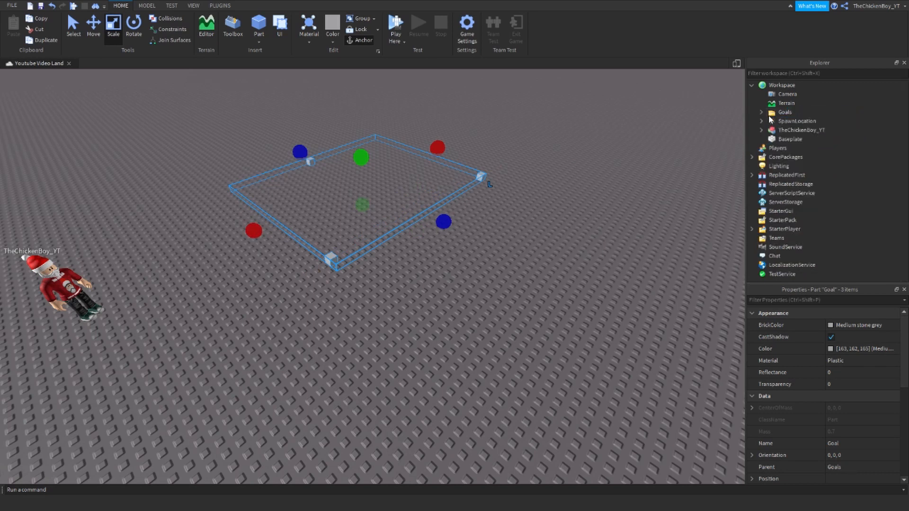
# Open the character's Pathfind script and declare the PathfindingService, goals, hum and root variables
pyautogui.click(762, 130)
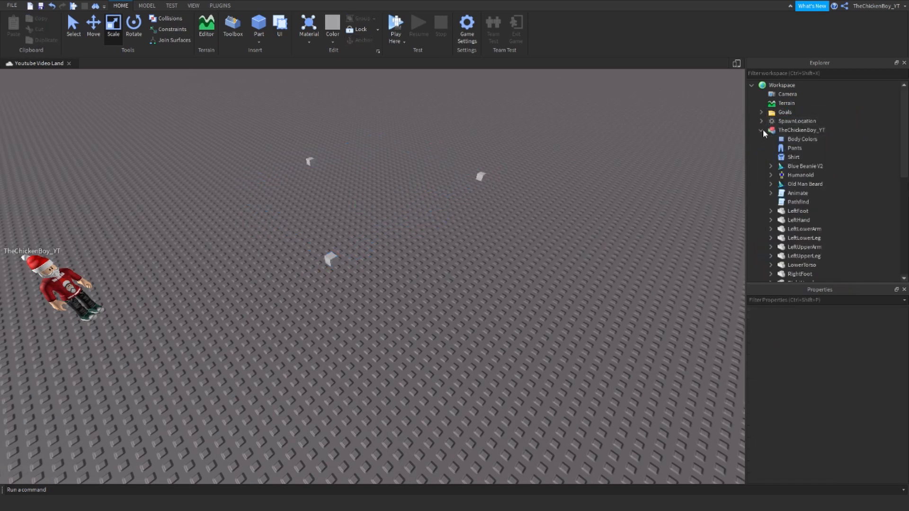
pyautogui.doubleClick(797, 202)
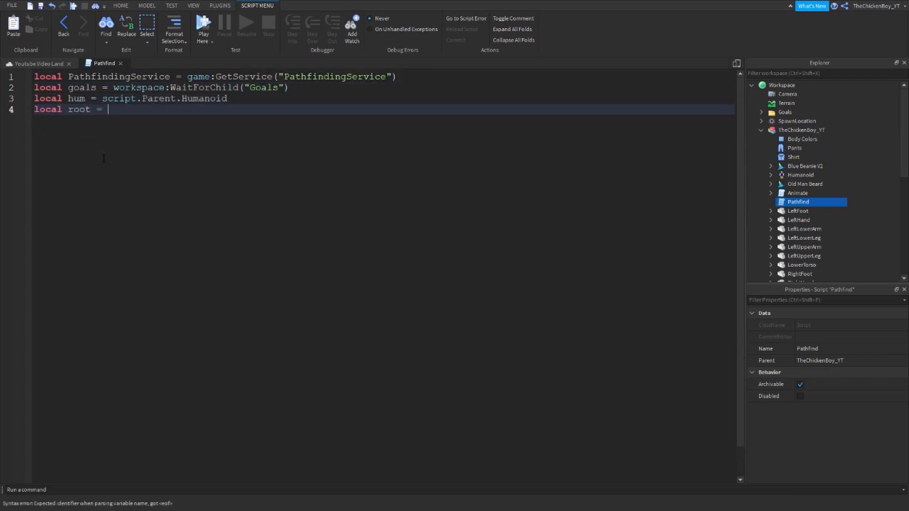
# Finish the root variable, create a path, and loop over goals computing ComputeAsync and GetWaypoints
pyautogui.write('script.Parent.HumanoidRootPart')
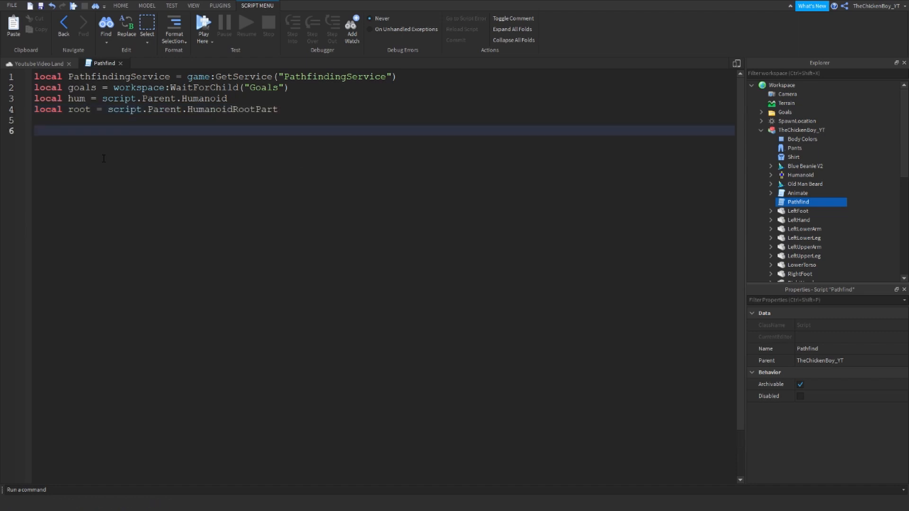
pyautogui.write('local path = PathfindingService:CreatePath()')
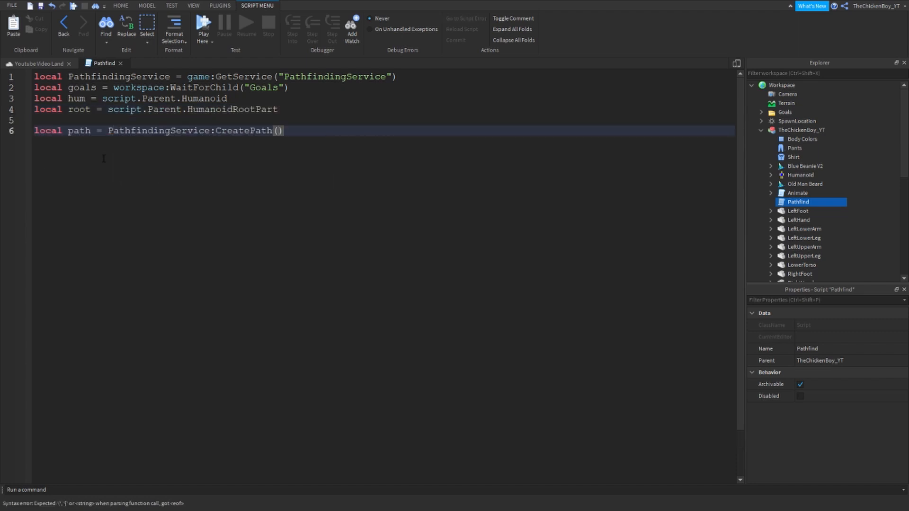
pyautogui.write('while true do')
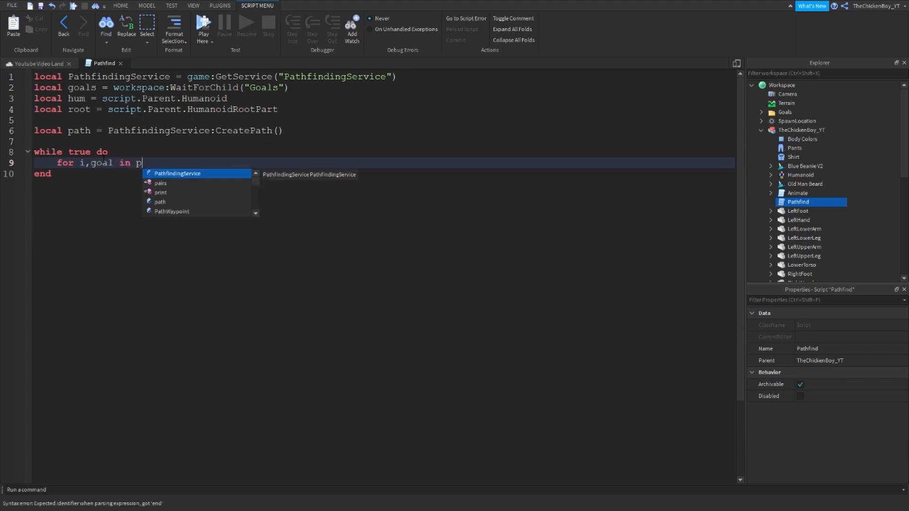
pyautogui.write('airs(goals:GetChildren)')
pyautogui.write('path:Comp')
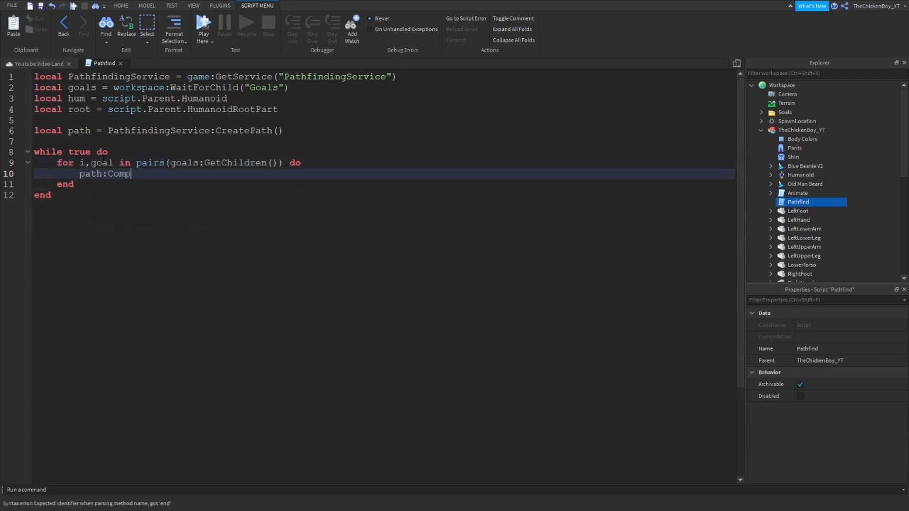
pyautogui.write('uteAsync(root.Position,goal.Position')
pyautogui.write('local wayp')
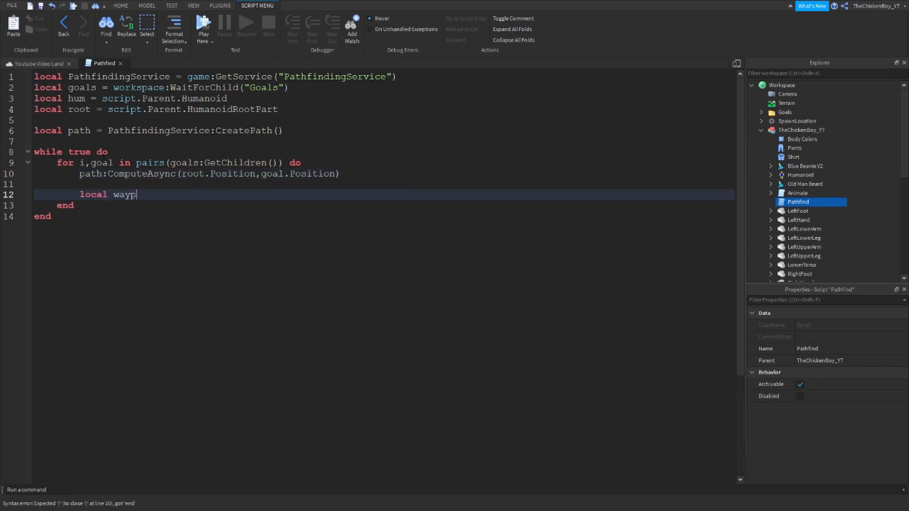
pyautogui.write('oints = path:GetWaypoints()')
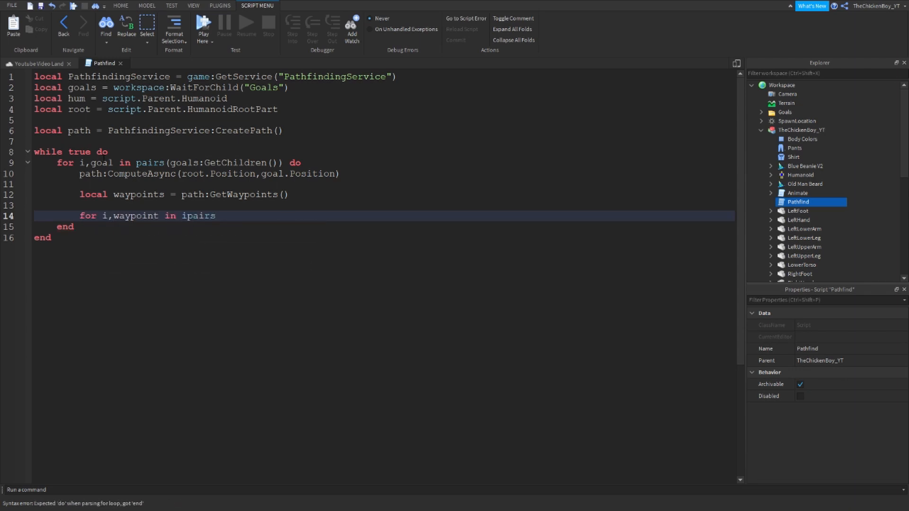
# Walk each waypoint with MoveTo, set hum.Jump on Jump actions, and wait on MoveToFinished
pyautogui.write('(waypoints) do')
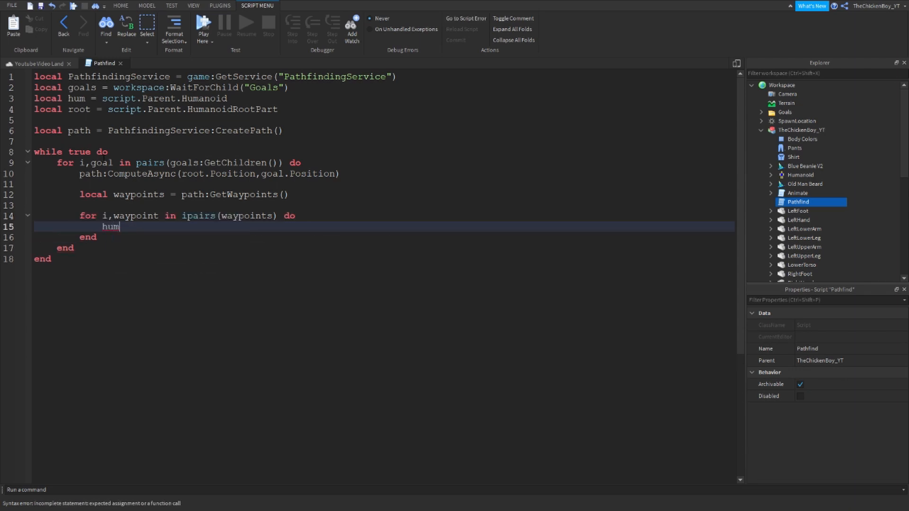
pyautogui.write(':MoveTo(waypoint)')
pyautogui.write('if waypoint.A')
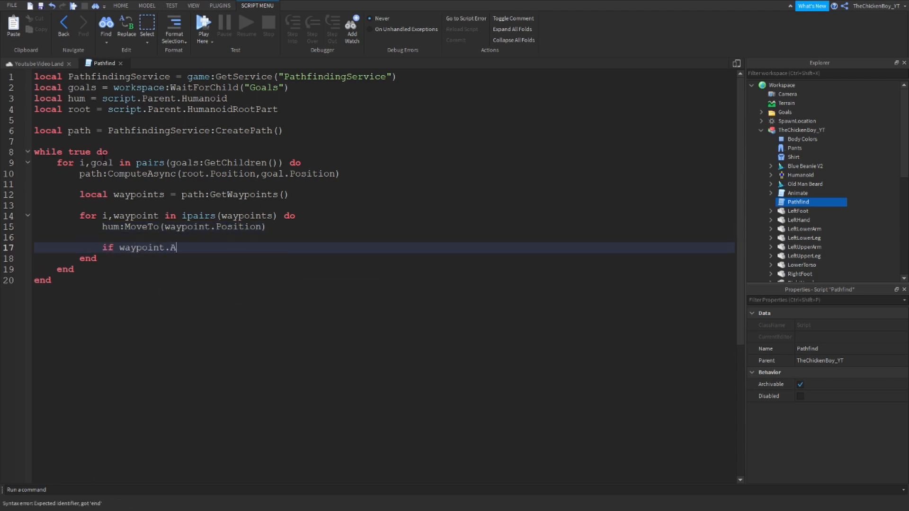
pyautogui.write('ction = Enum.PathWaypointAction.Jump then')
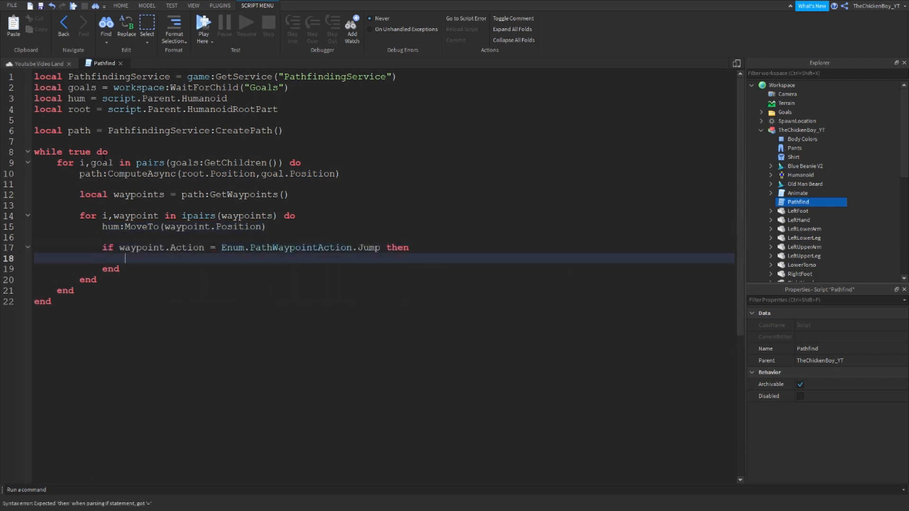
pyautogui.write('hum.Jump = true')
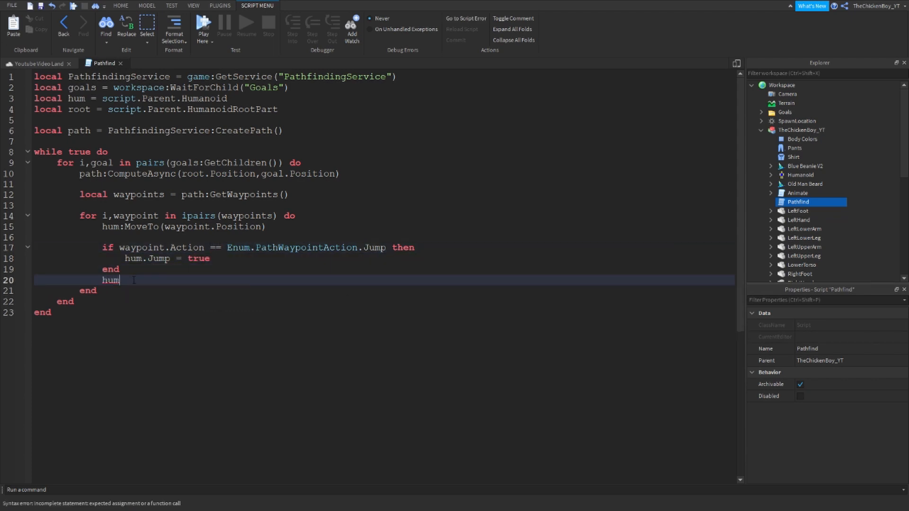
pyautogui.write(':MoveToFinished')
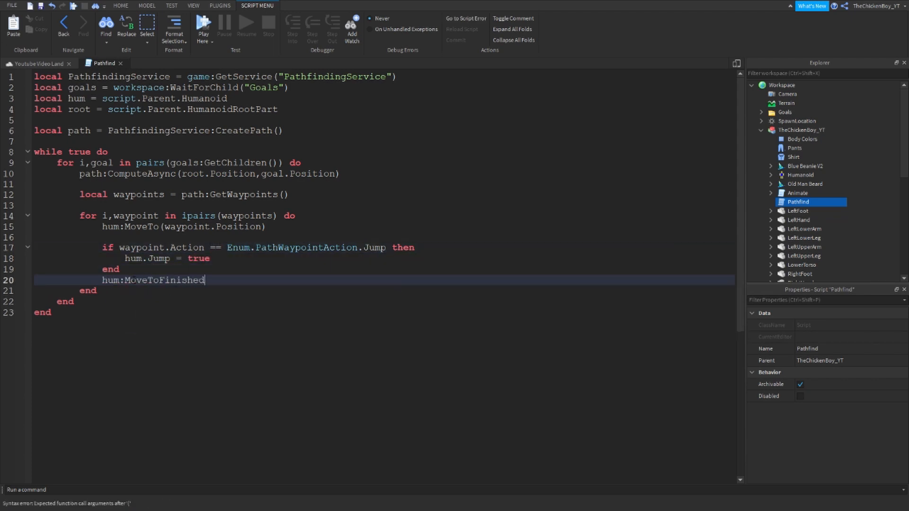
pyautogui.write(':Wait()')
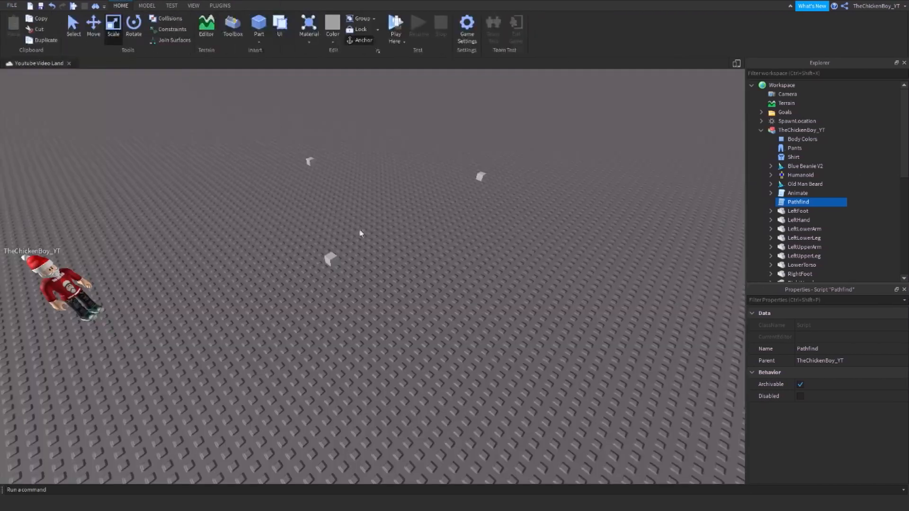
# Run the simulation without a player so the character walks between the Goal parts
pyautogui.click(396, 27)
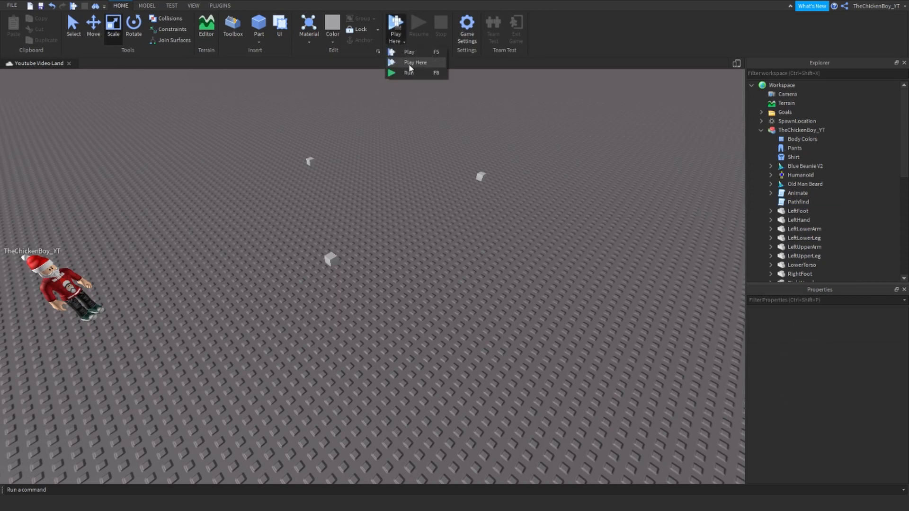
pyautogui.click(408, 73)
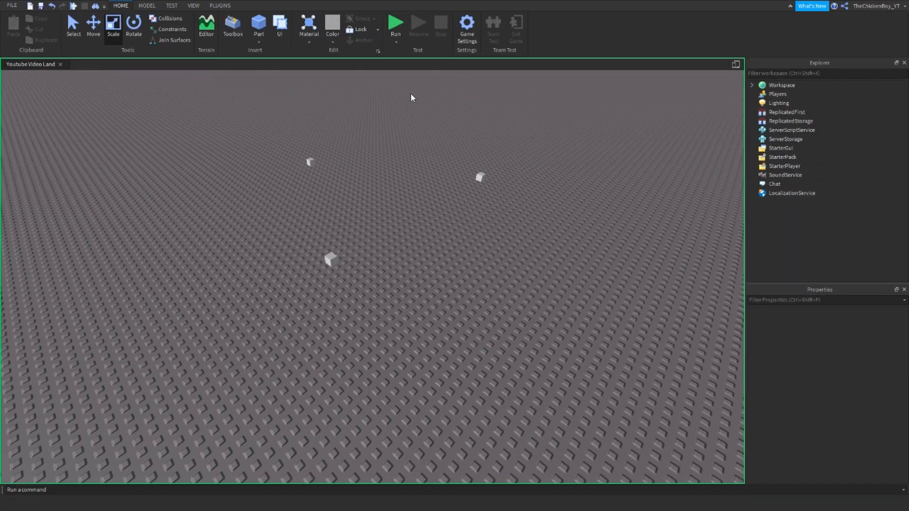
pyautogui.moveTo(427, 187)
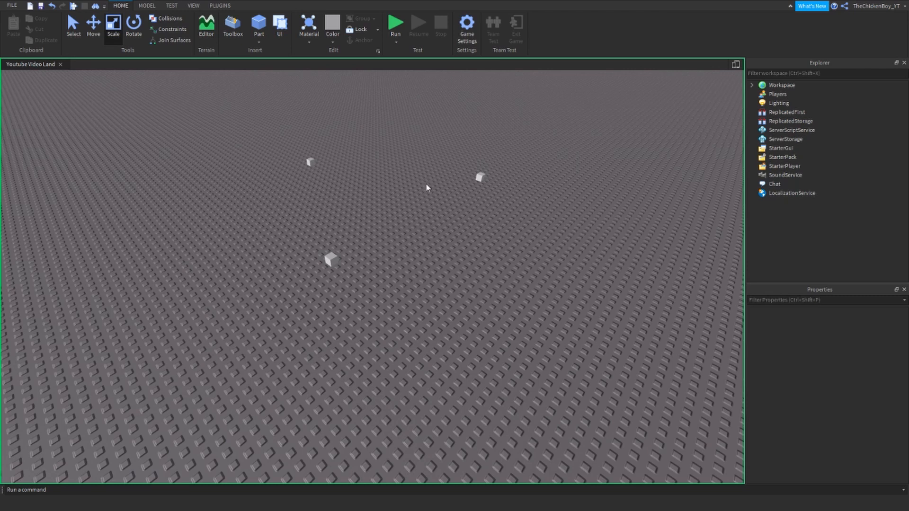
pyautogui.moveTo(439, 229)
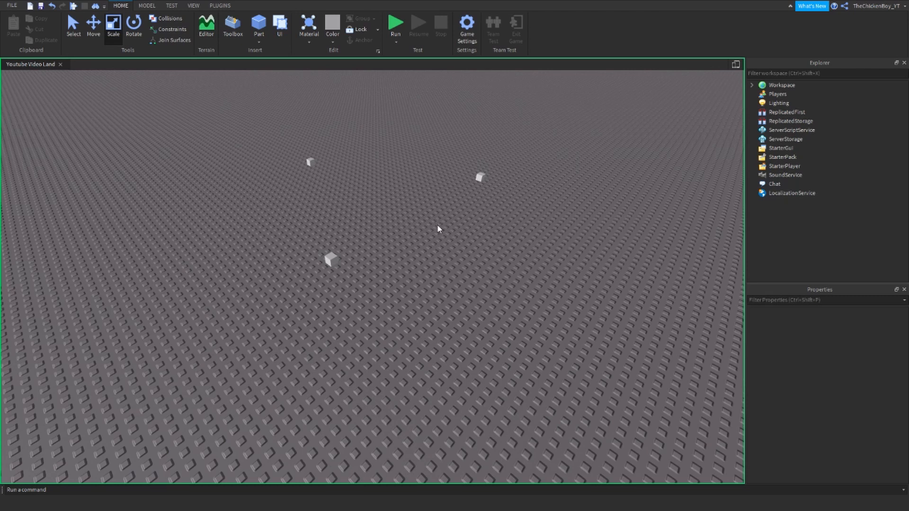
pyautogui.click(396, 25)
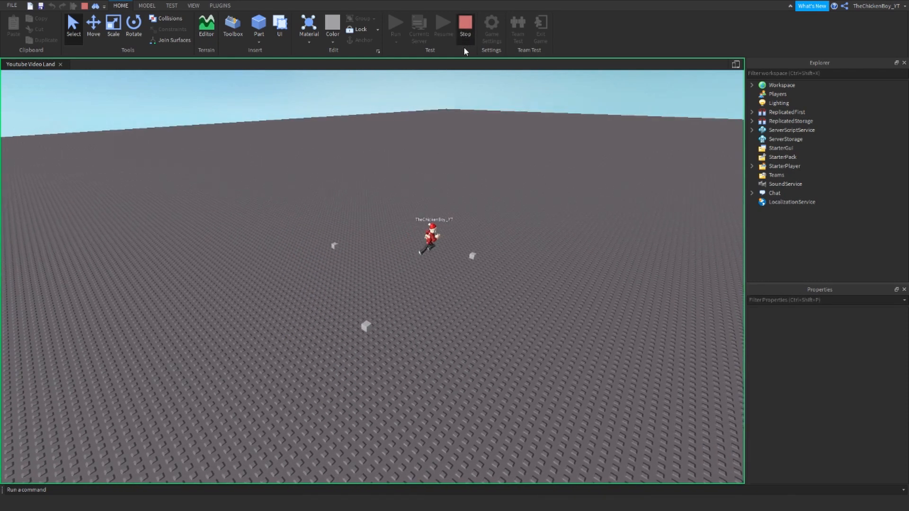
# Stop the test, stretch new parts into two long wall blocks with Scale, and run the simulation again
pyautogui.click(465, 26)
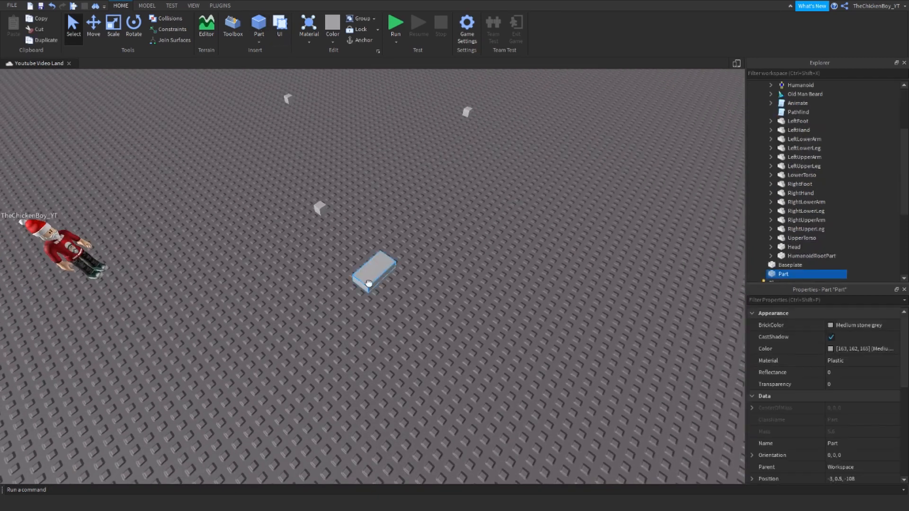
pyautogui.click(113, 26)
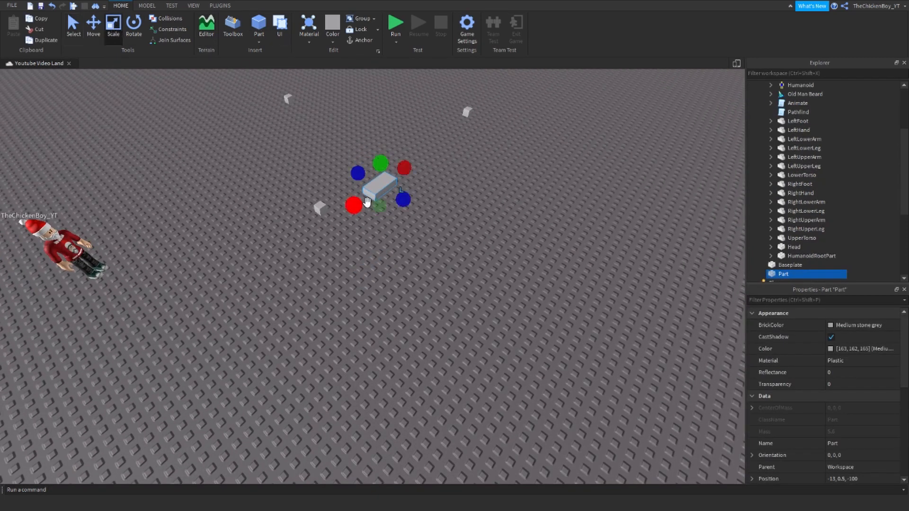
pyautogui.moveTo(405, 200); pyautogui.dragTo(476, 239)
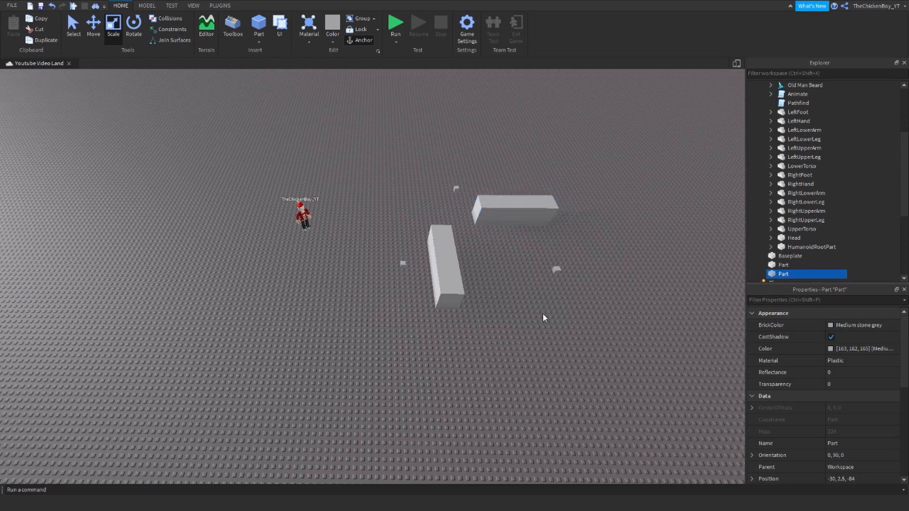
pyautogui.click(396, 26)
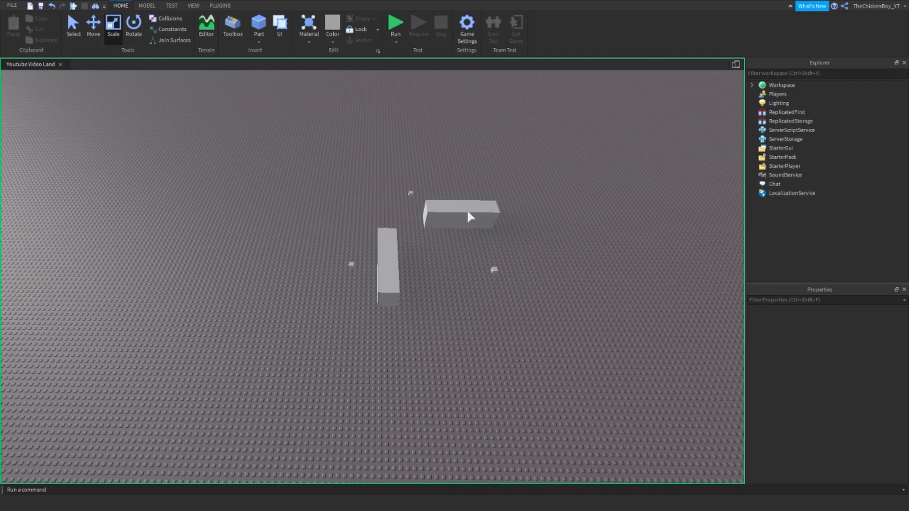
# Stop the Run session to return to editing the scene with the two walls
pyautogui.click(395, 25)
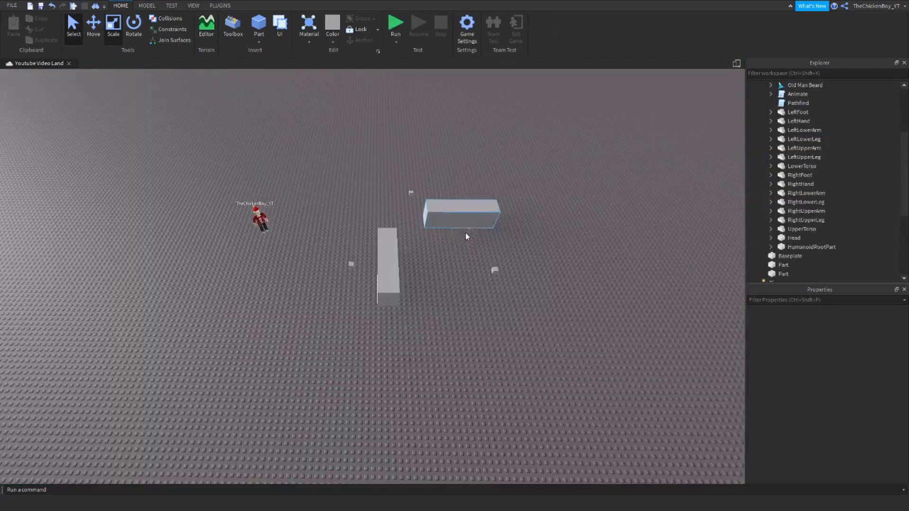
# Select the long wall block and rotate it to stand upright as a tall barrier
pyautogui.click(387, 264)
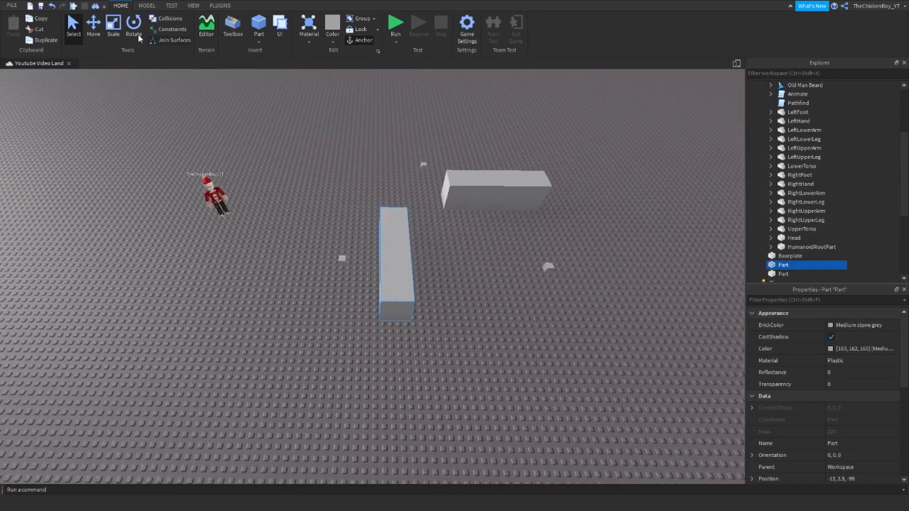
pyautogui.click(113, 27)
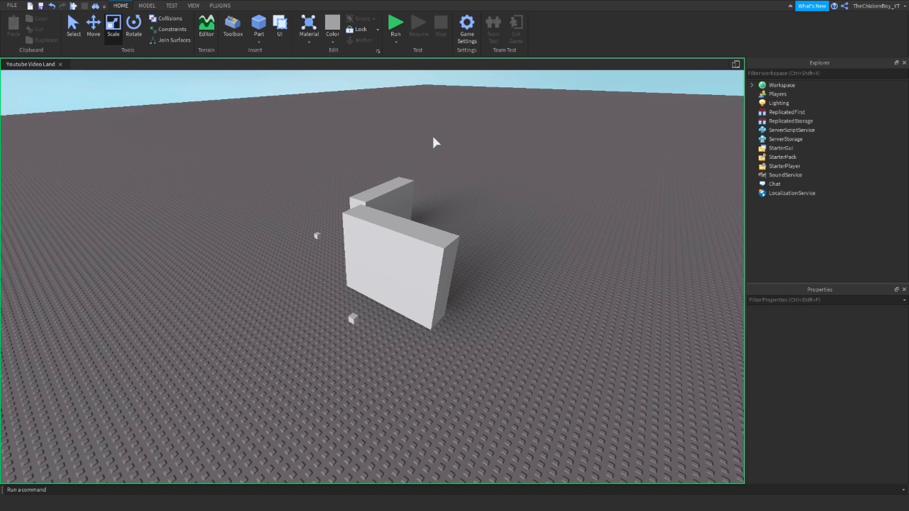
# Run the test so the character walks around the walls, dismissing the viewport context menu
pyautogui.click(396, 25)
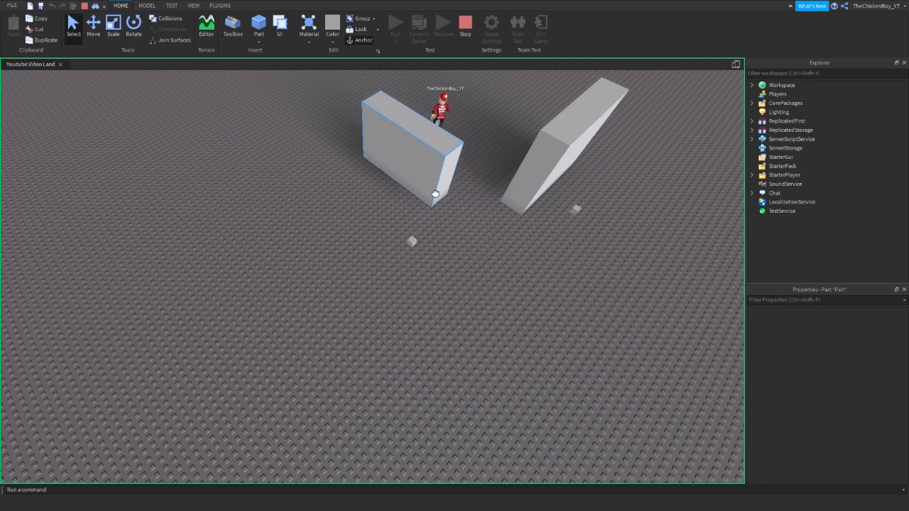
pyautogui.rightClick(473, 265)
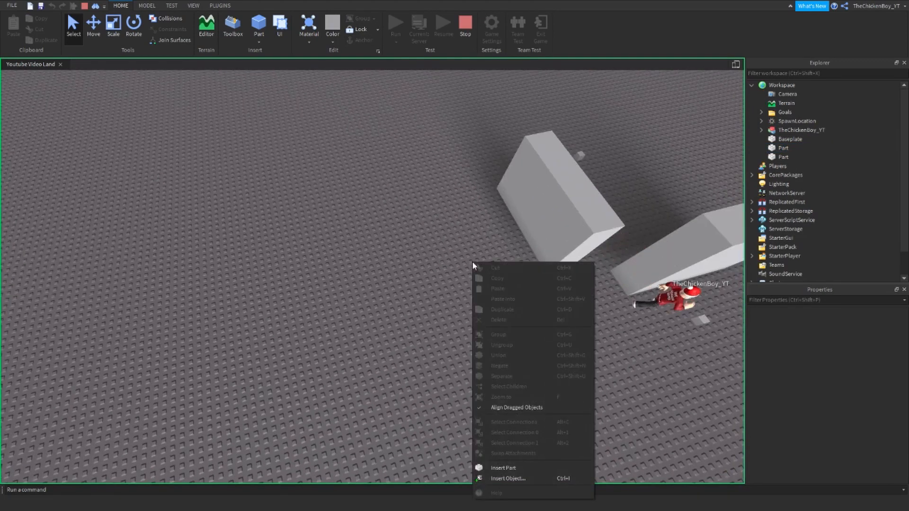
pyautogui.click(353, 302)
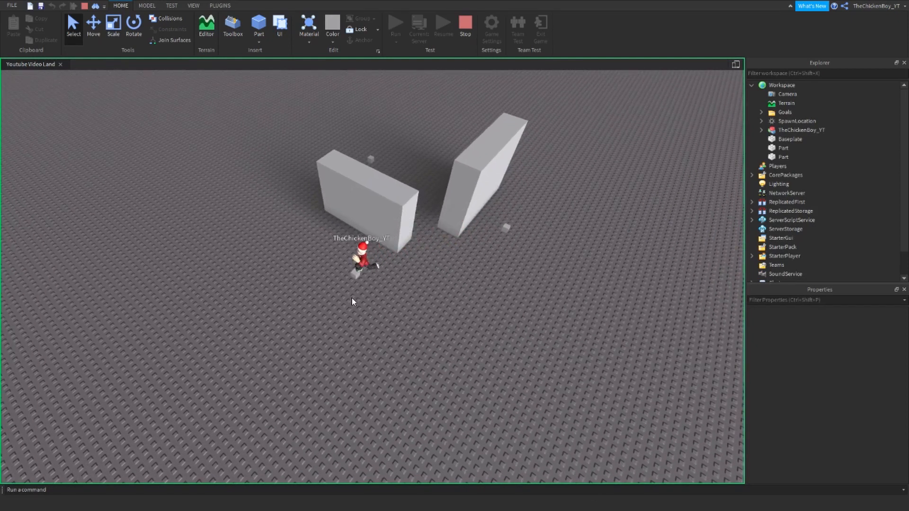